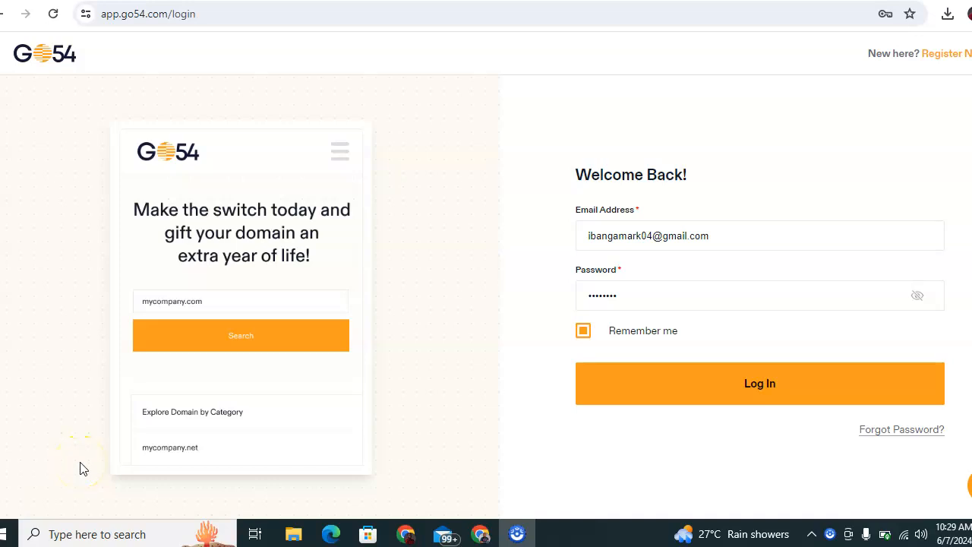
{"action": "mouse_move", "coordinate": [443, 438]}
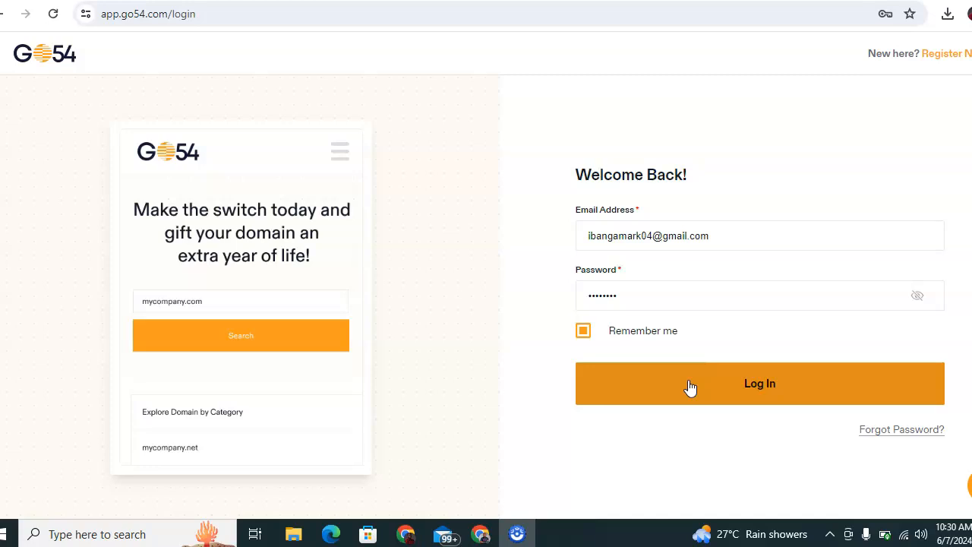
Step: Log in to the Go54 account, reaching the dashboard with empty domains and zero wallet
{"action": "left_click", "coordinate": [759, 383]}
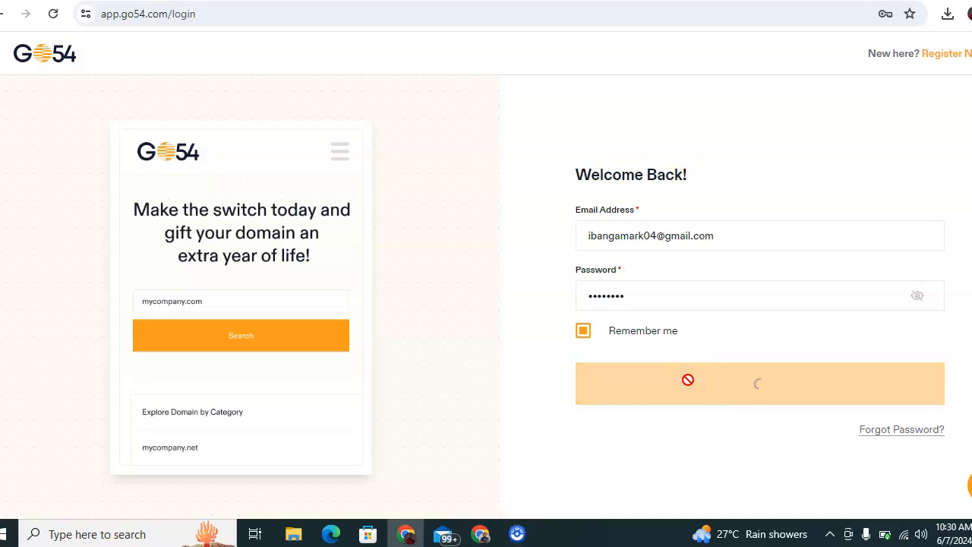
{"action": "left_click", "coordinate": [759, 383]}
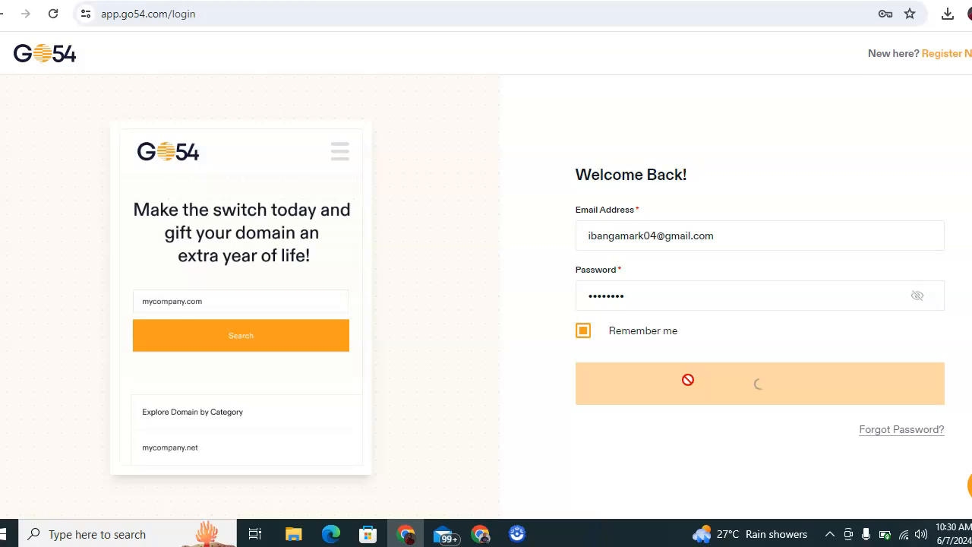
{"action": "left_click", "coordinate": [759, 383]}
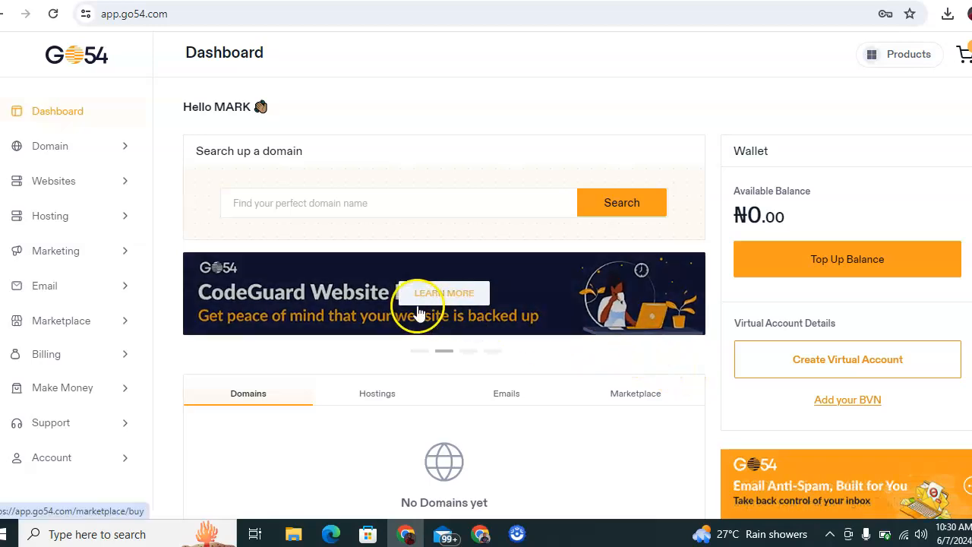
{"action": "mouse_move", "coordinate": [417, 311]}
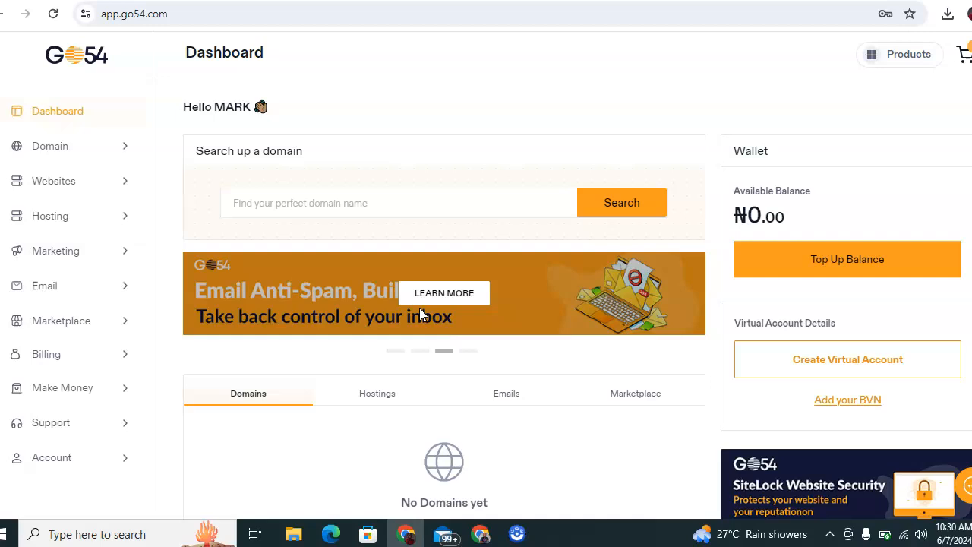
Step: Go to Buy New Domain from the sidebar's Domain section
{"action": "left_click", "coordinate": [49, 146]}
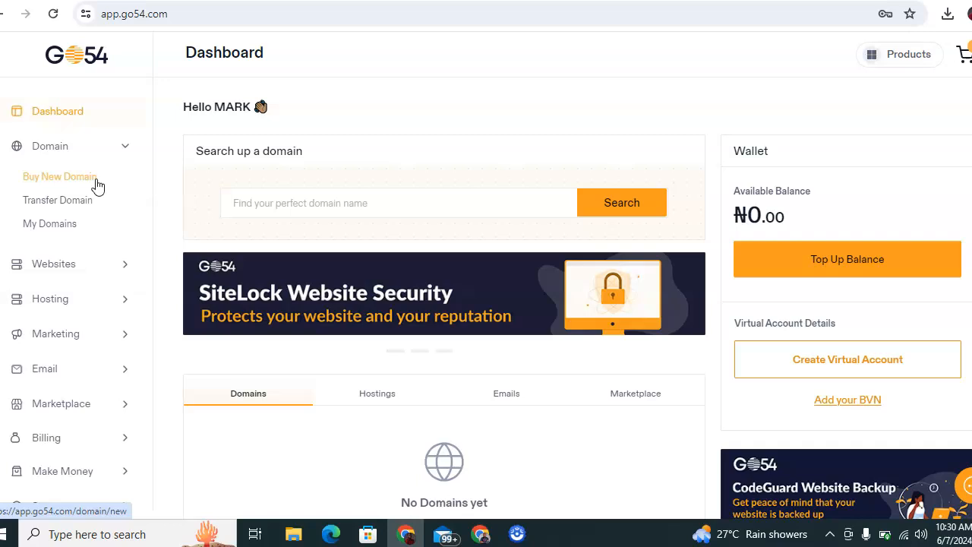
{"action": "left_click", "coordinate": [60, 176]}
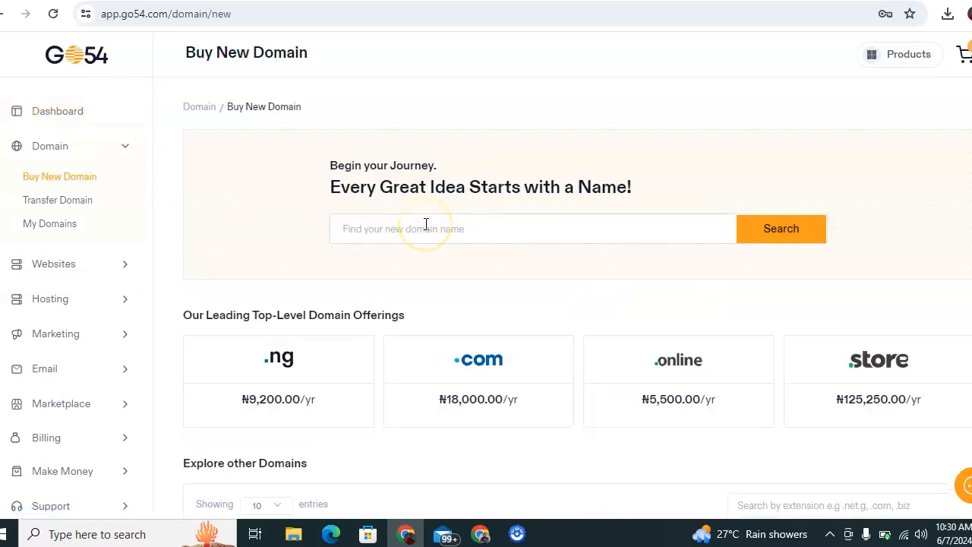
Step: Search for abcde.com.ng using the earlier domain suggestion
{"action": "left_click", "coordinate": [532, 228]}
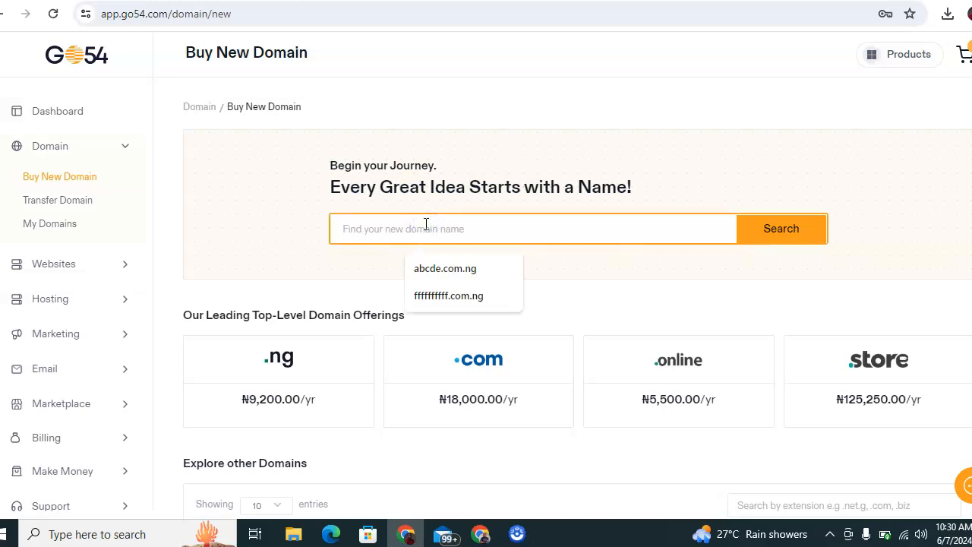
{"action": "left_click", "coordinate": [444, 268]}
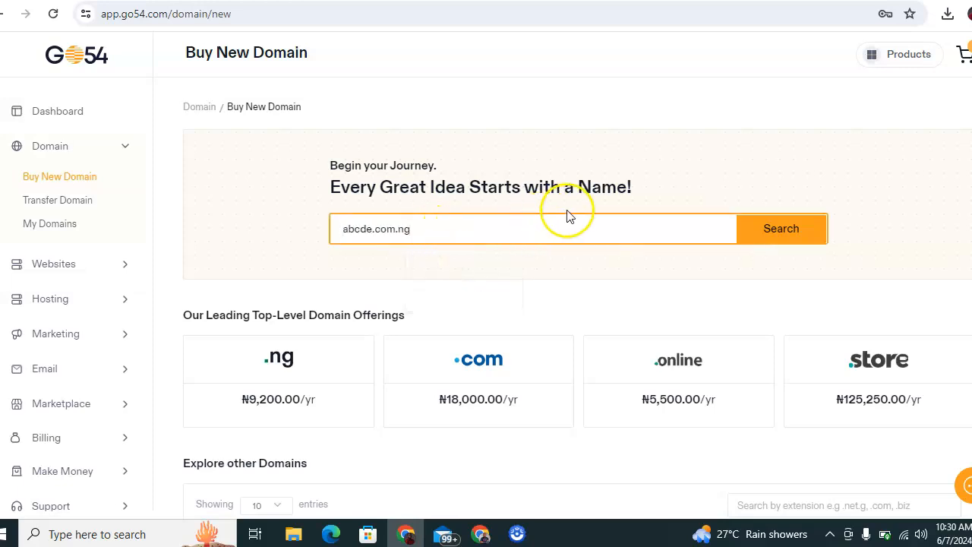
{"action": "left_click", "coordinate": [781, 229]}
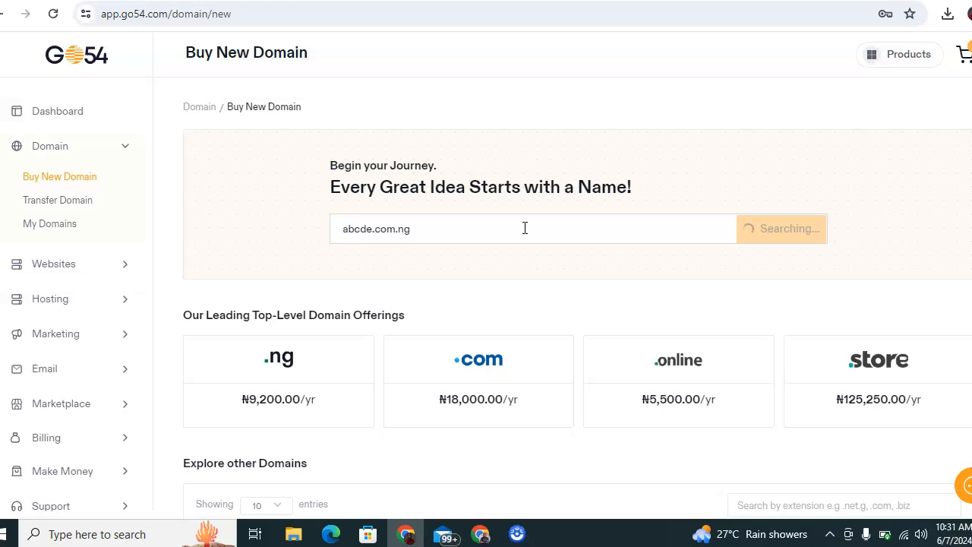
Step: Add the available abcde.com.ng (₦2,600.00/year) to the cart
{"action": "left_click", "coordinate": [781, 229]}
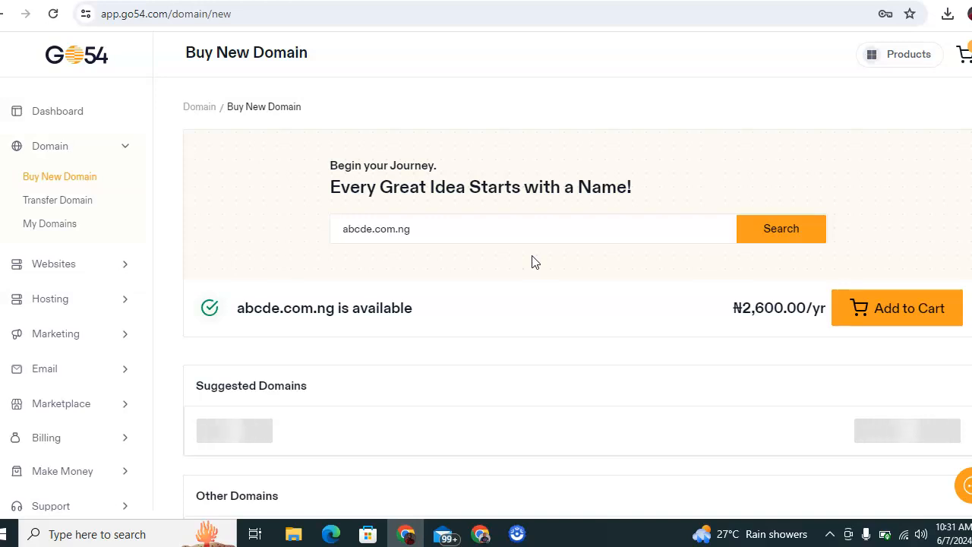
{"action": "left_click", "coordinate": [898, 307]}
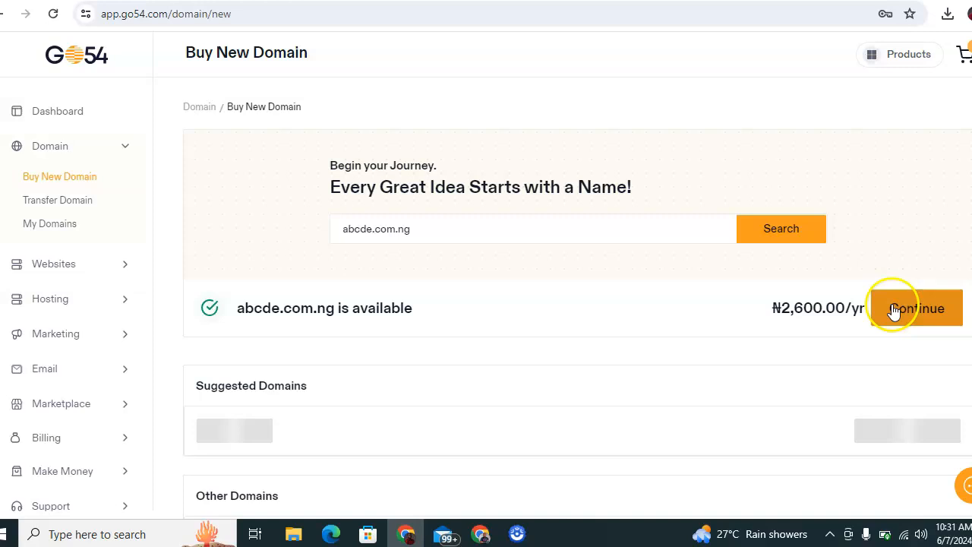
Step: Continue to Review & Checkout, showing abcde.com.ng and ffffffffff.com.ng totaling ₦5,590.00
{"action": "left_click", "coordinate": [915, 308]}
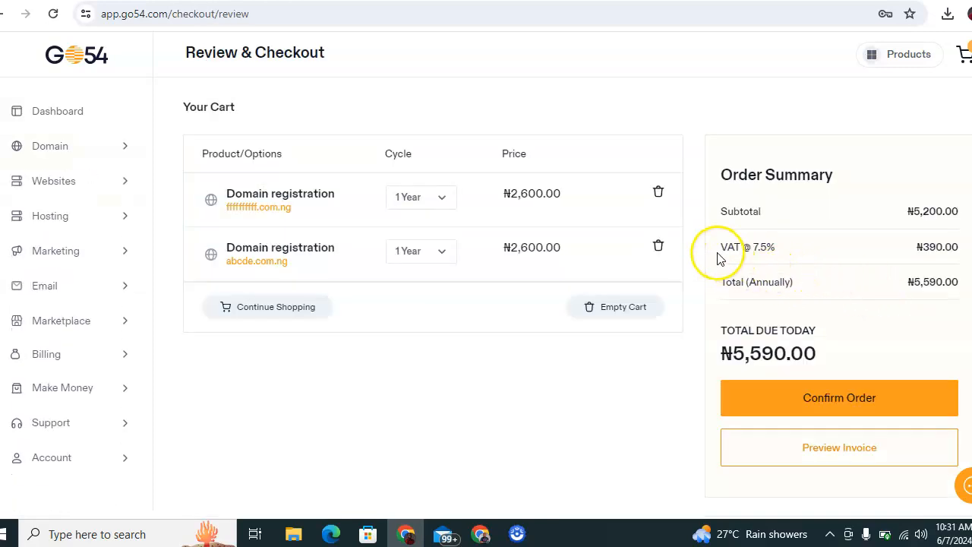
{"action": "mouse_move", "coordinate": [460, 209]}
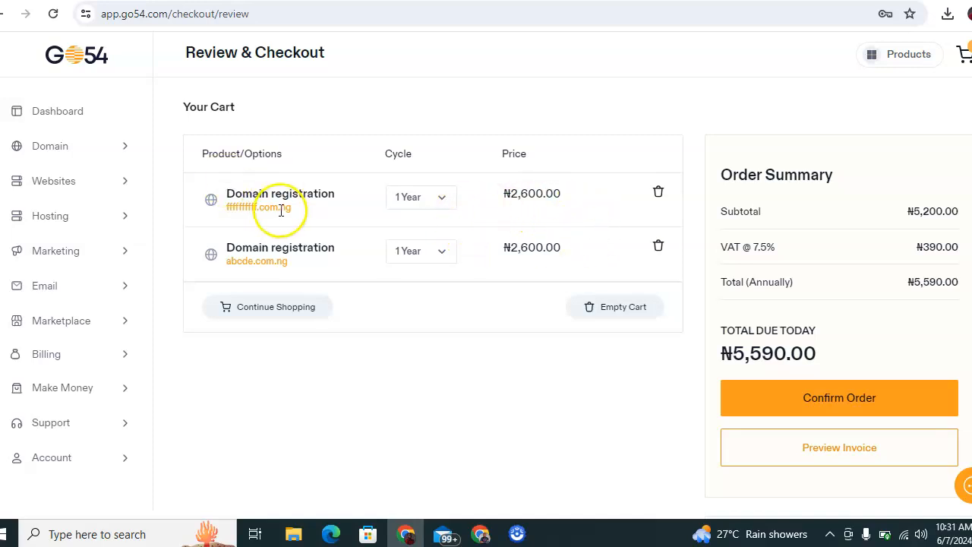
Step: Remove ffffffffff.com.ng and confirm the order, leaving ₦2,795.00 due for abcde.com.ng
{"action": "left_click", "coordinate": [658, 192]}
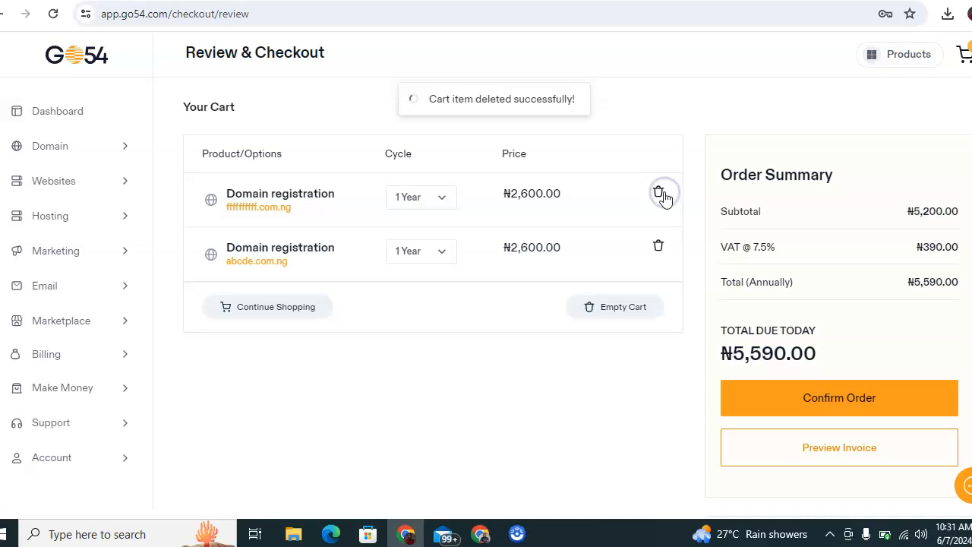
{"action": "left_click", "coordinate": [658, 193]}
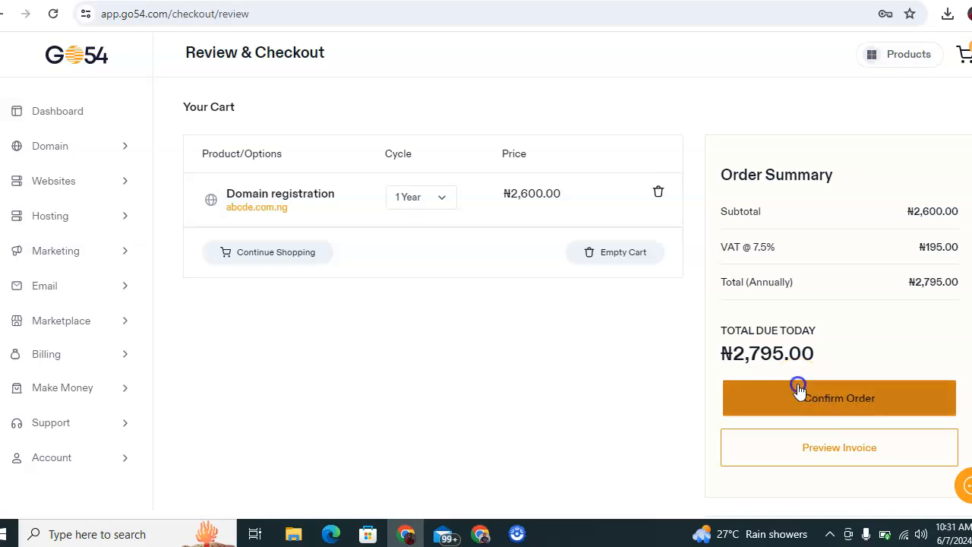
{"action": "left_click", "coordinate": [839, 397]}
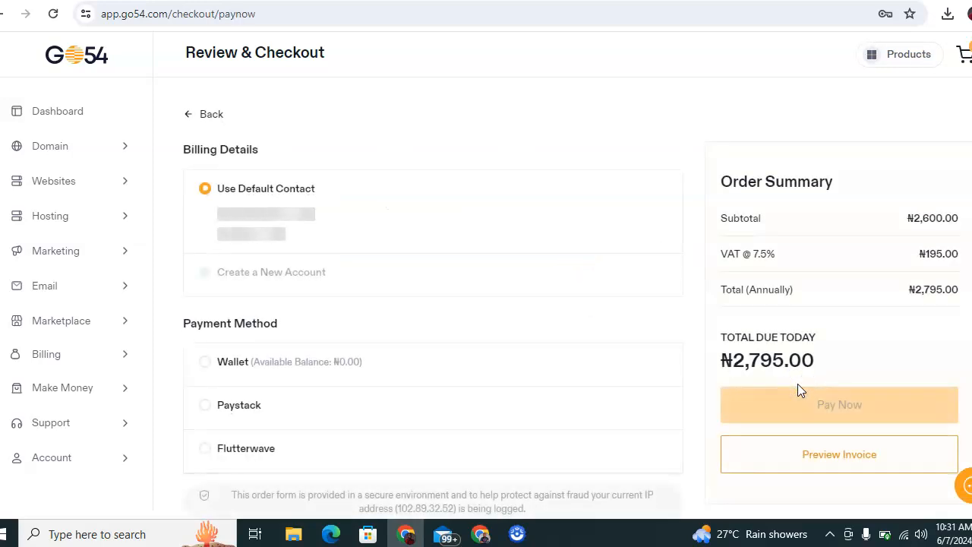